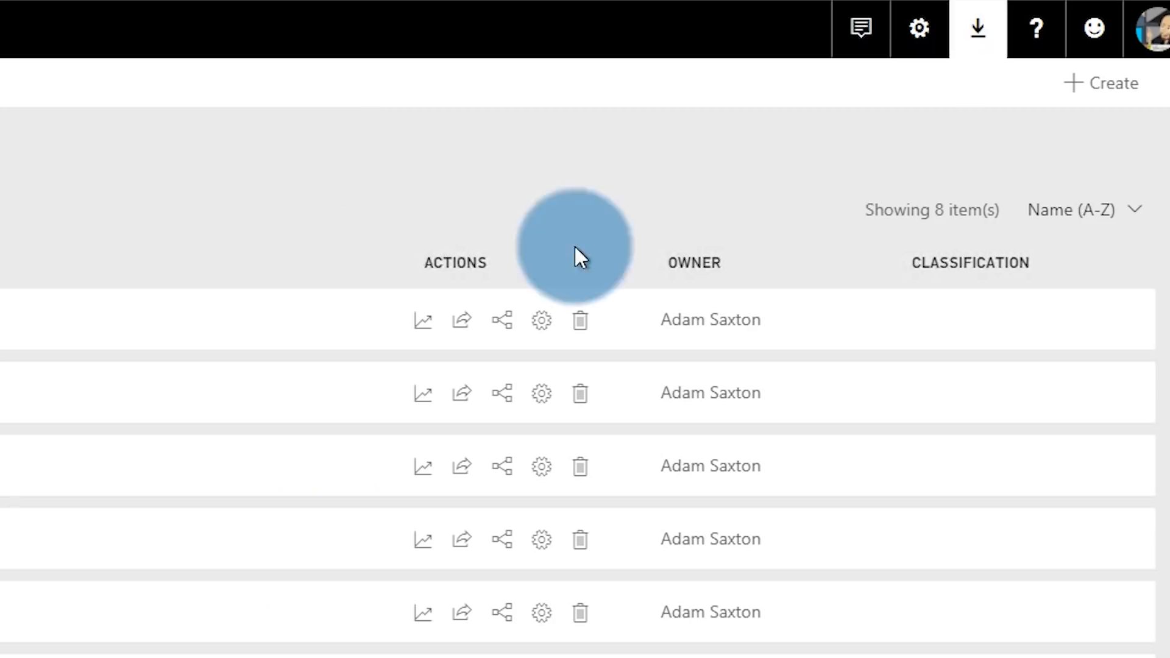
Bring up the help and support menu from the top bar
click(1036, 28)
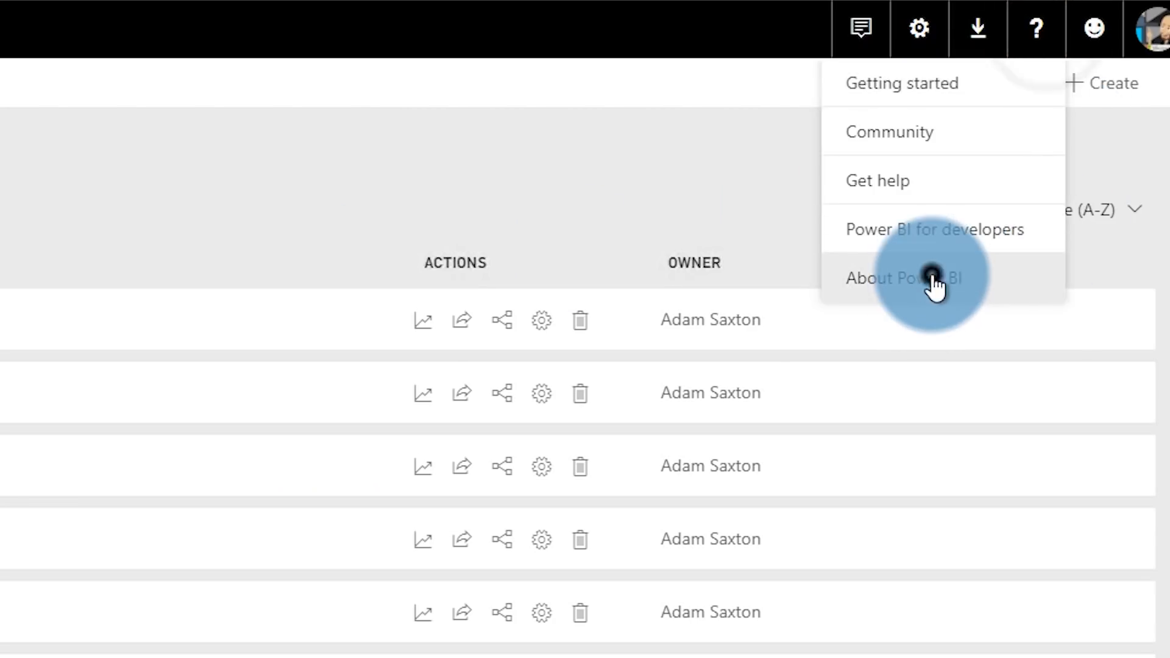
View About Power BI, note the West US (California) data region, then close it
click(903, 278)
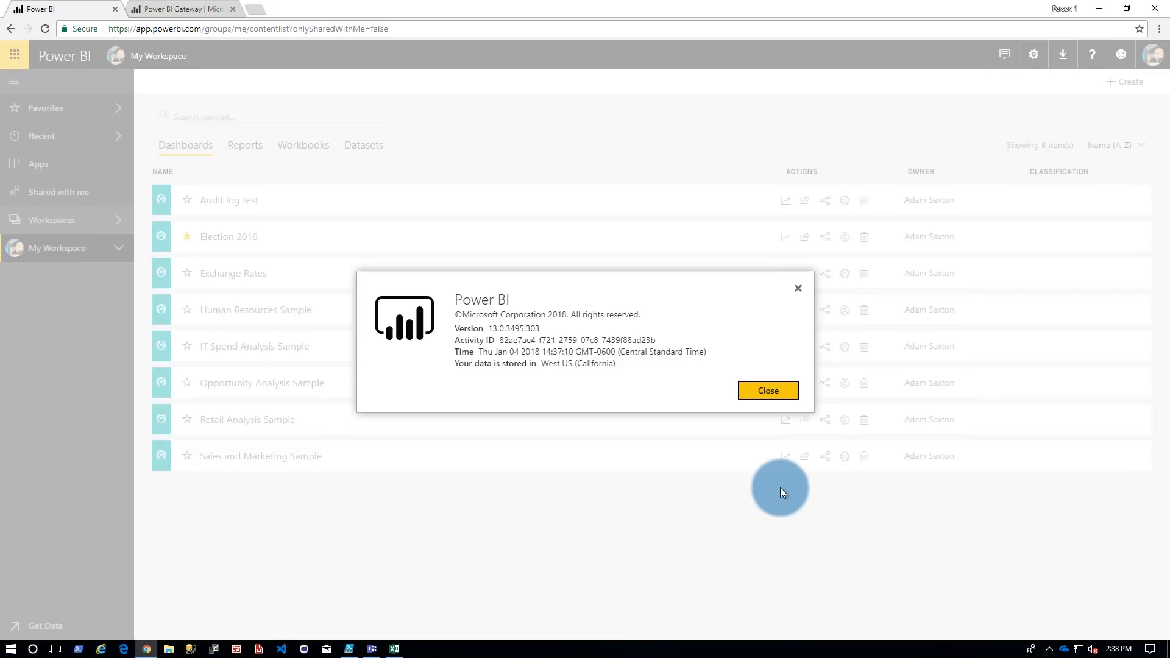
click(766, 390)
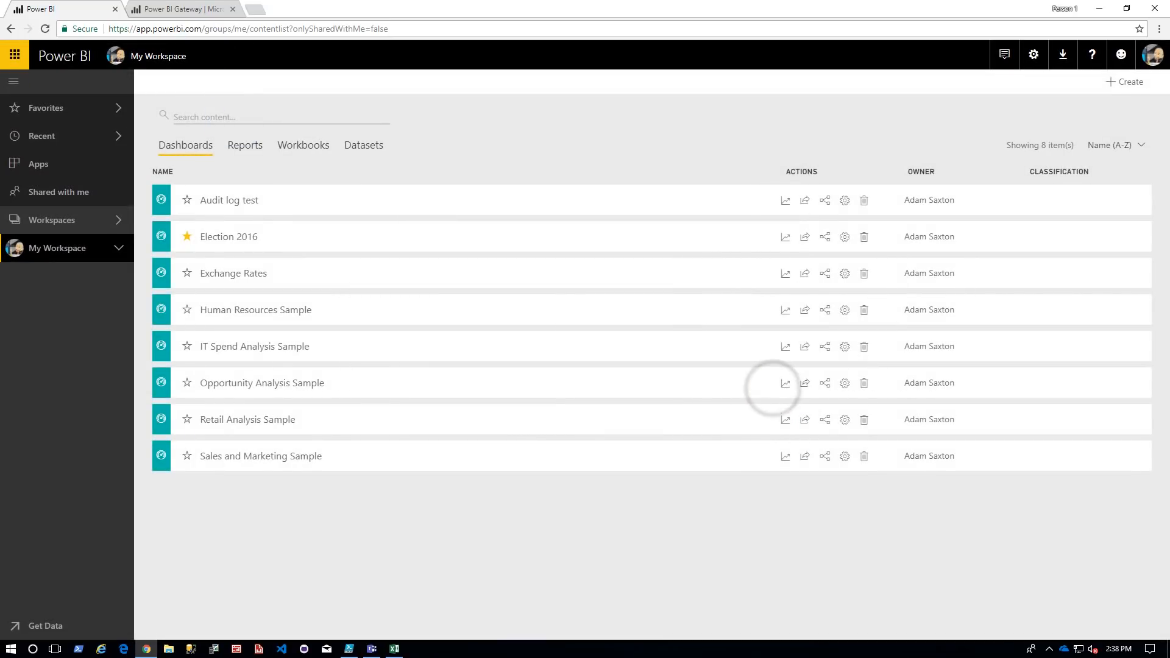